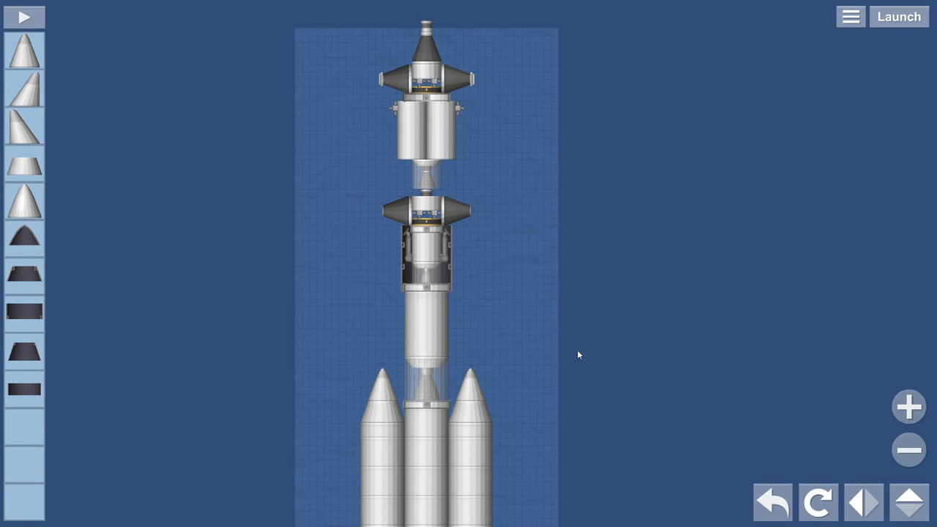
pyautogui.moveTo(586, 347)
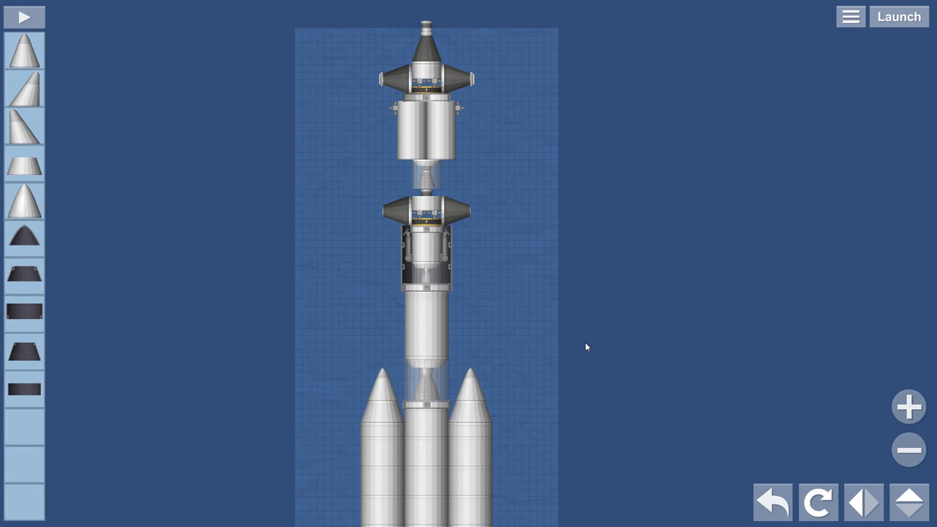
pyautogui.moveTo(585, 341)
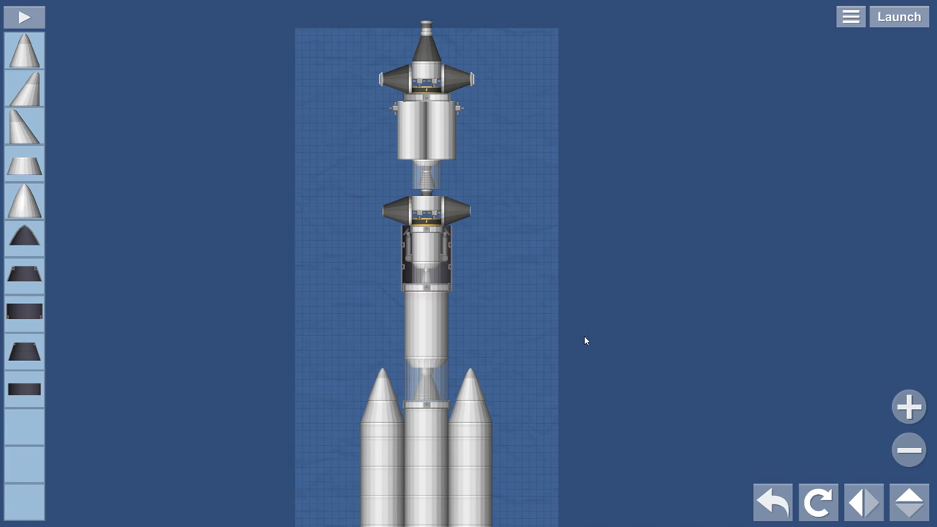
pyautogui.moveTo(583, 332)
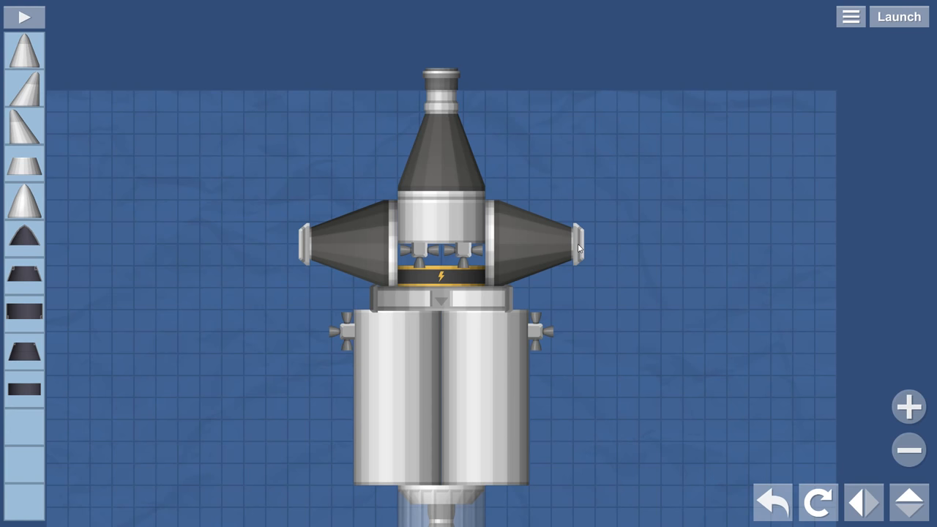
pyautogui.moveTo(577, 264)
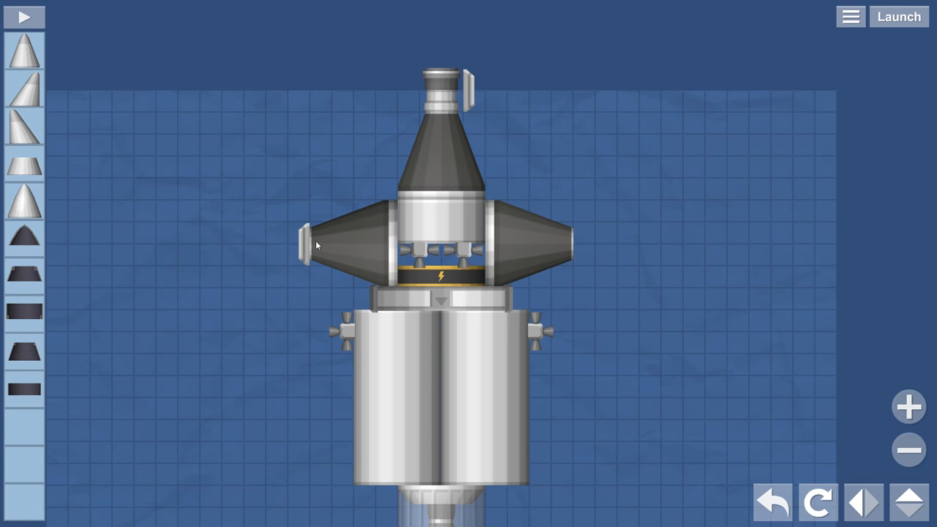
pyautogui.moveTo(413, 169)
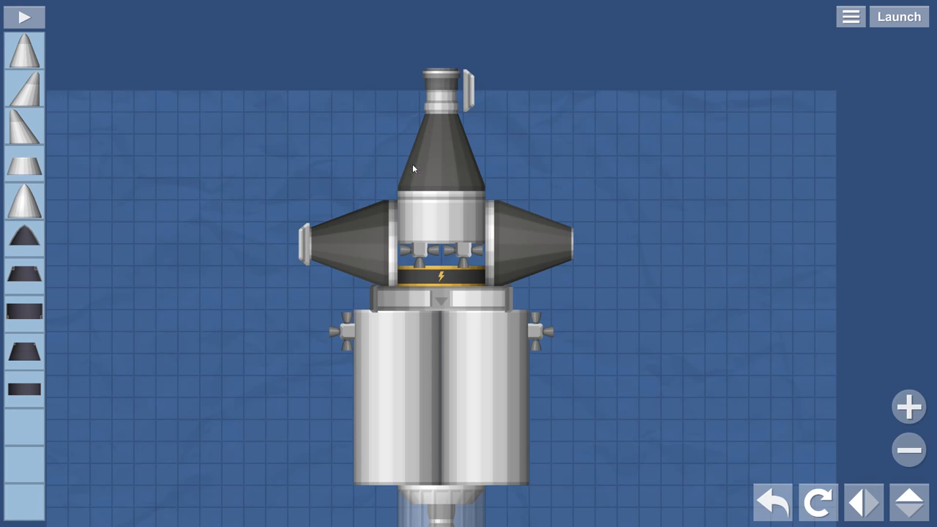
pyautogui.moveTo(375, 196)
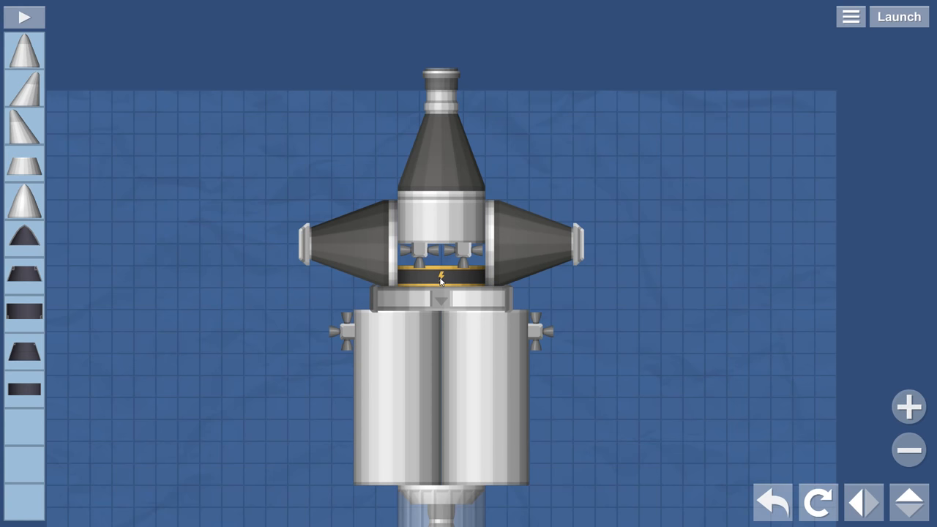
pyautogui.moveTo(520, 324)
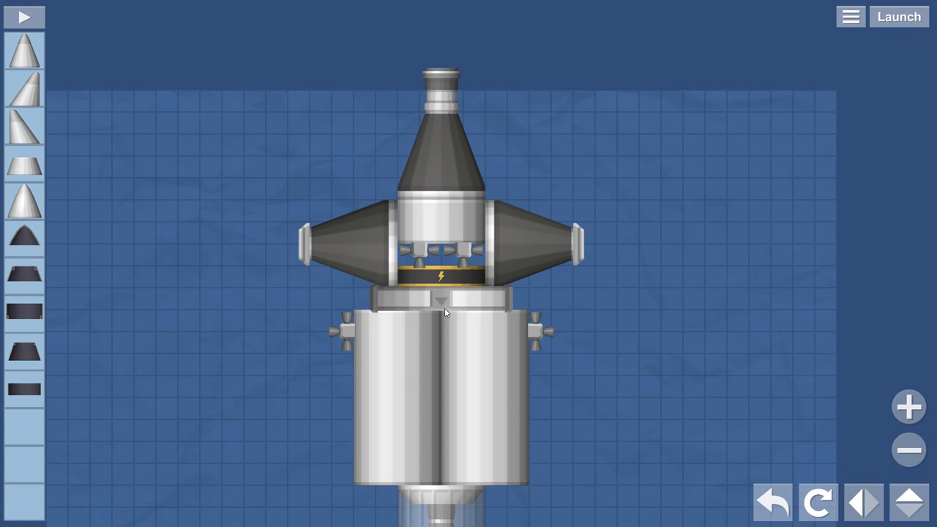
pyautogui.moveTo(619, 420)
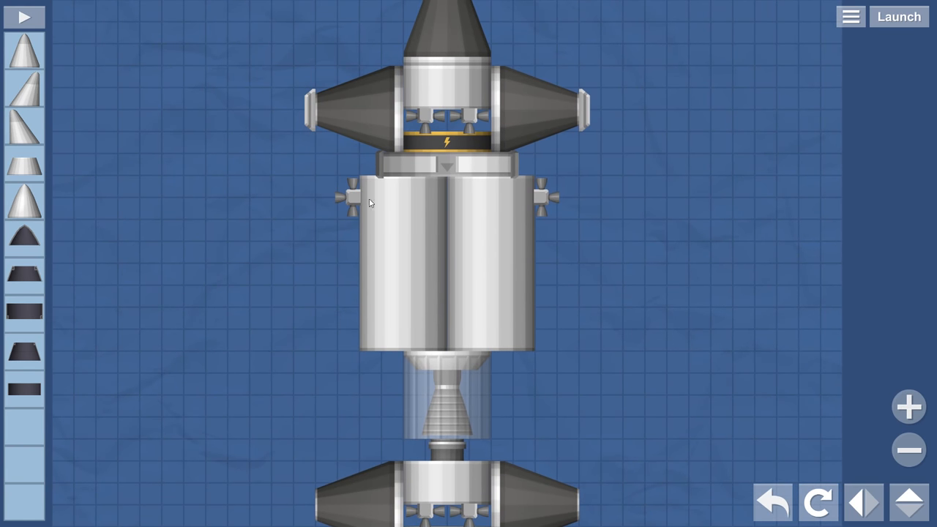
pyautogui.moveTo(498, 263)
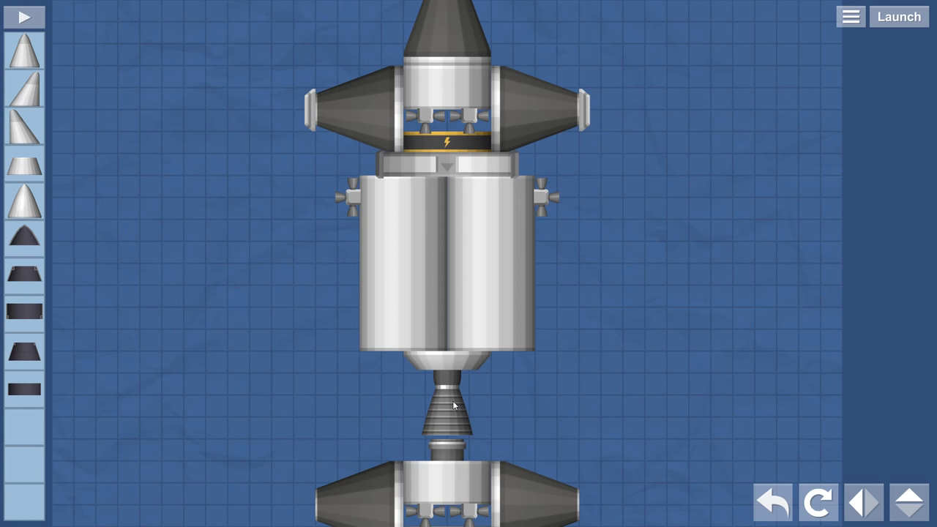
pyautogui.moveTo(435, 413)
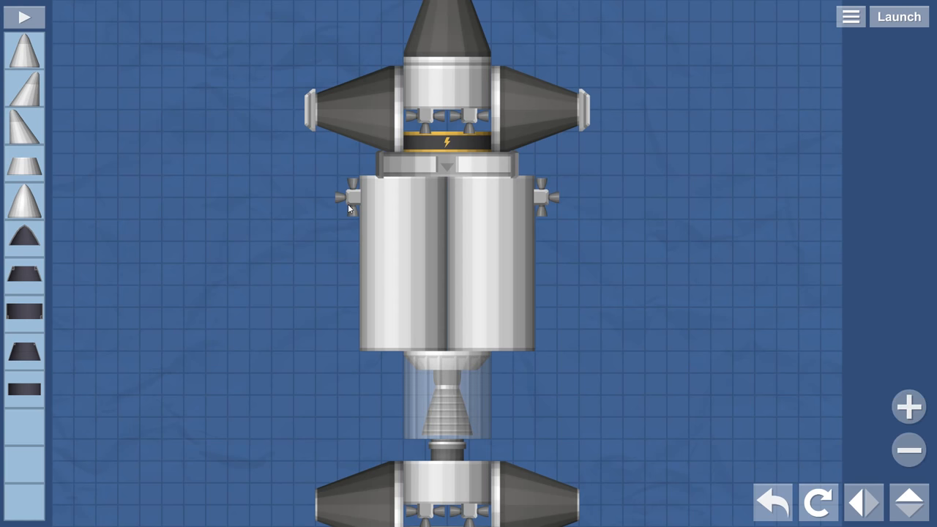
pyautogui.moveTo(583, 306)
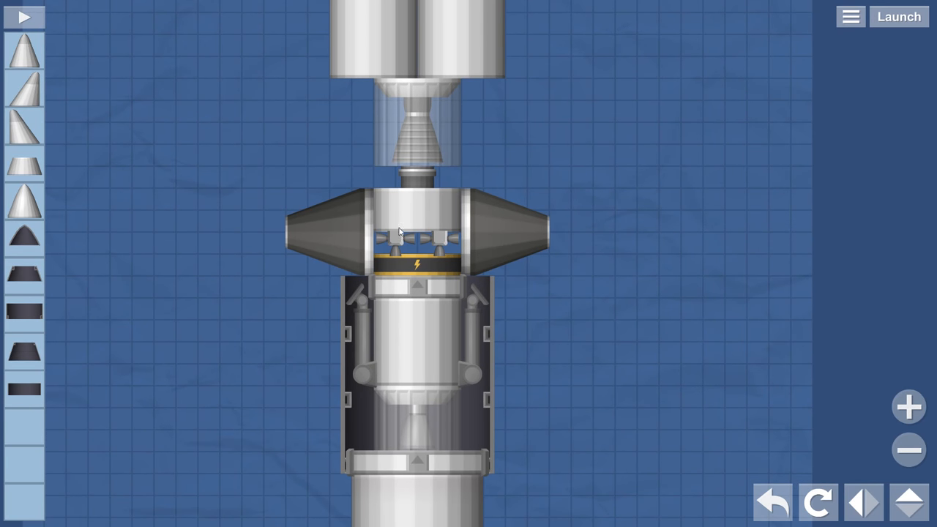
pyautogui.moveTo(407, 246)
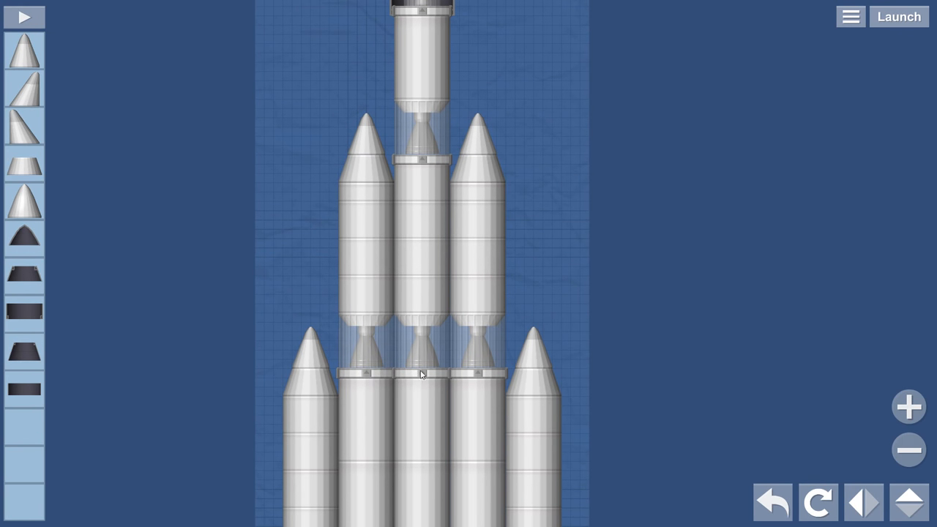
pyautogui.moveTo(488, 360)
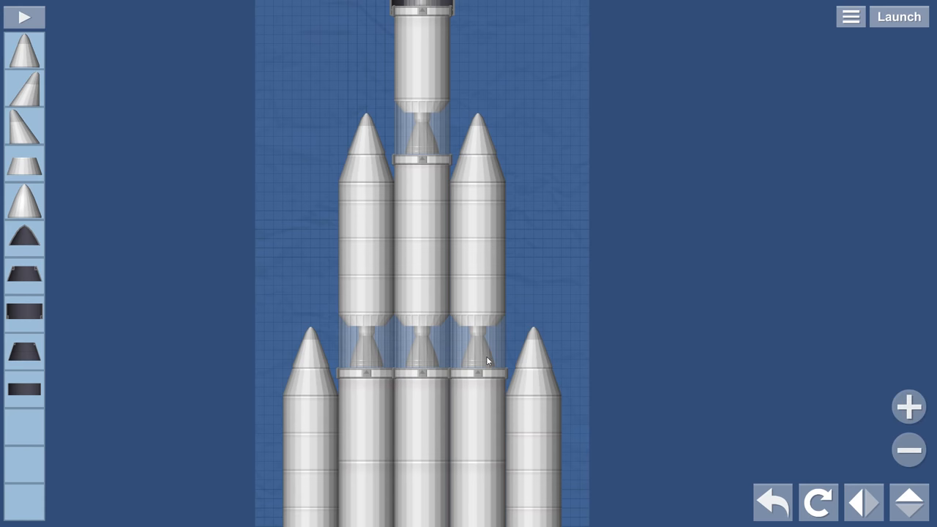